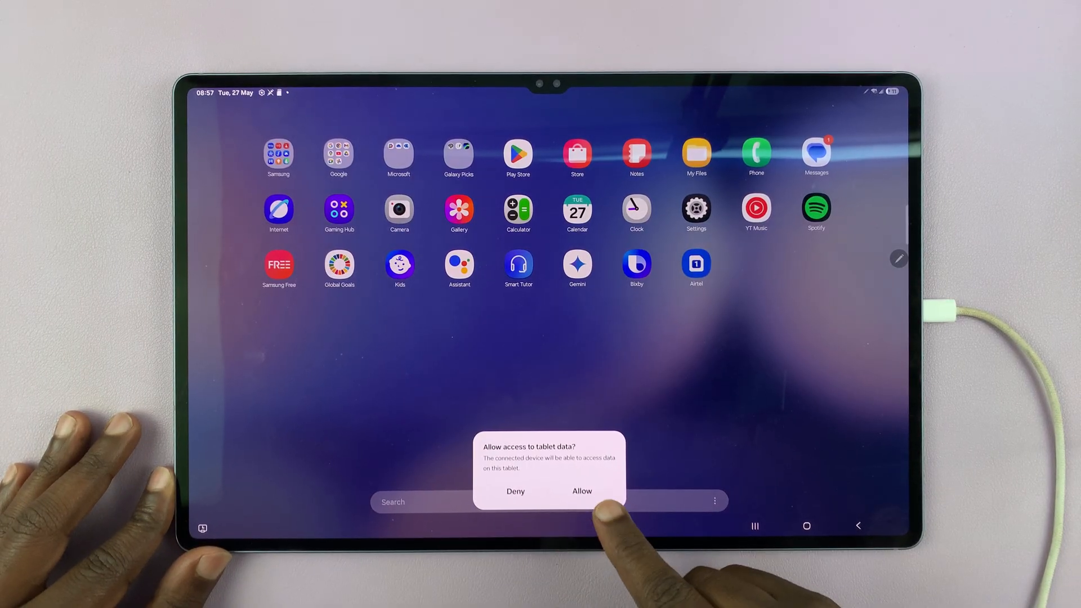
# Allow the USB-connected computer access to tablet data on the 'Allow access to tablet data?' prompt.
pyautogui.click(581, 491)
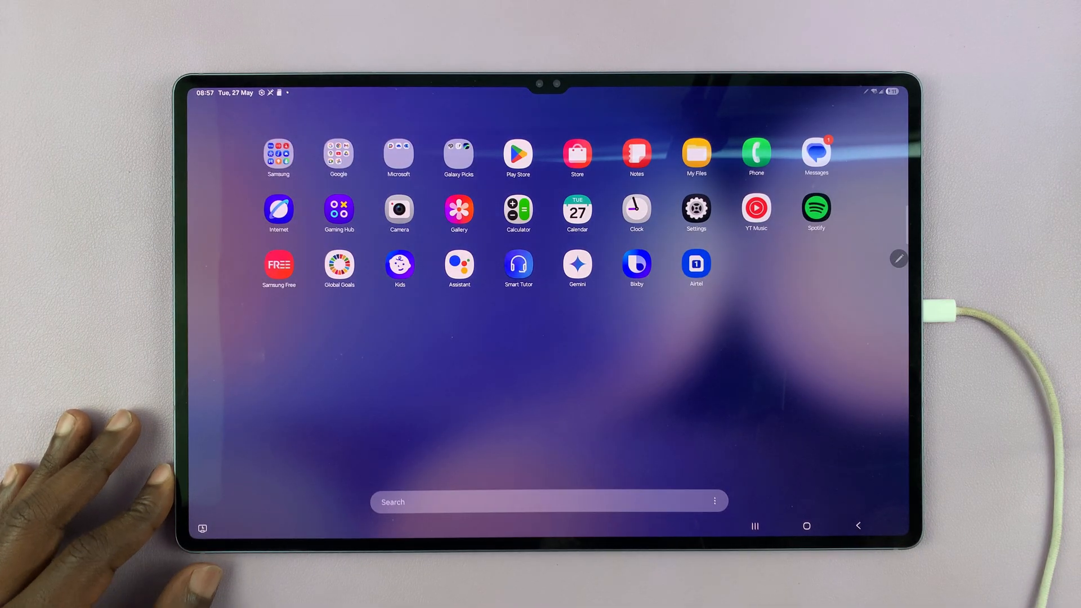